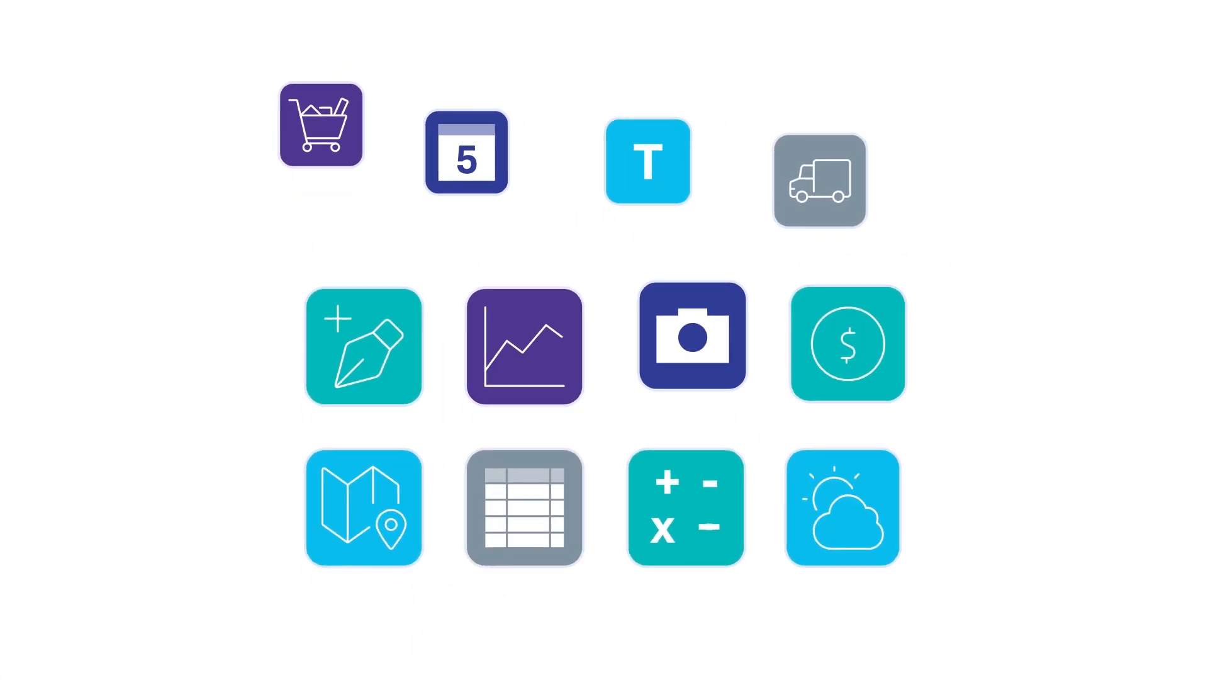
{"action": "left_click_drag", "start_coordinate": [820, 180], "coordinate": [608, 483]}
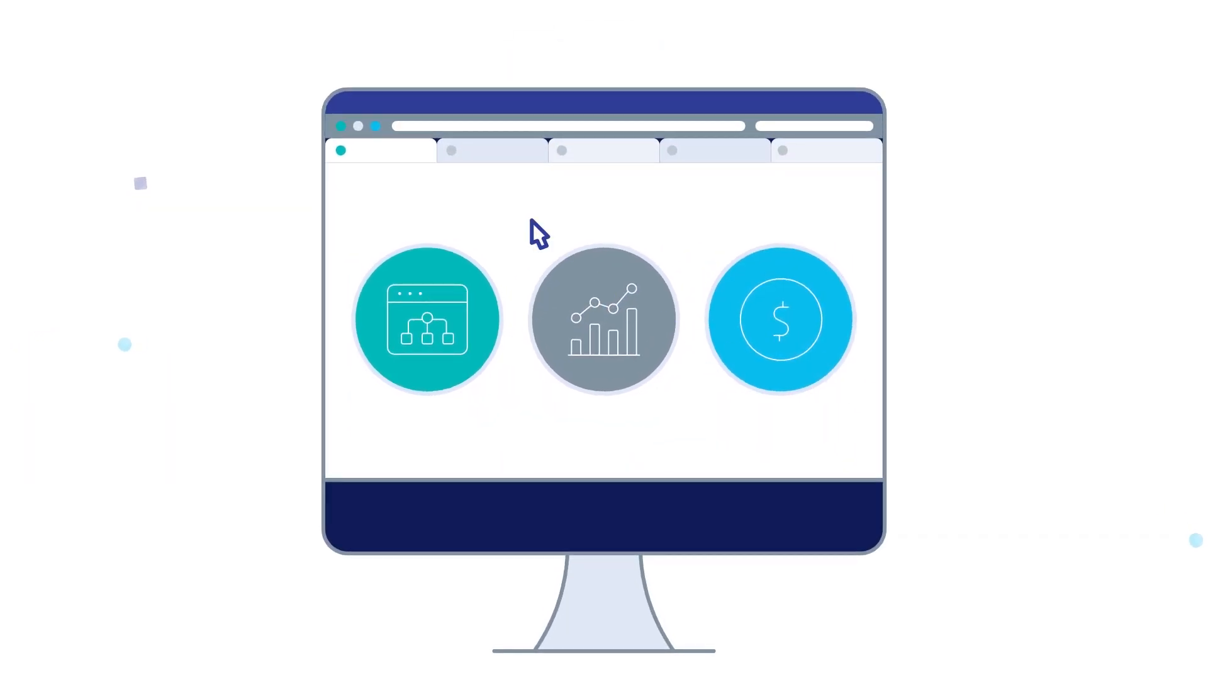
{"action": "left_click", "coordinate": [491, 150]}
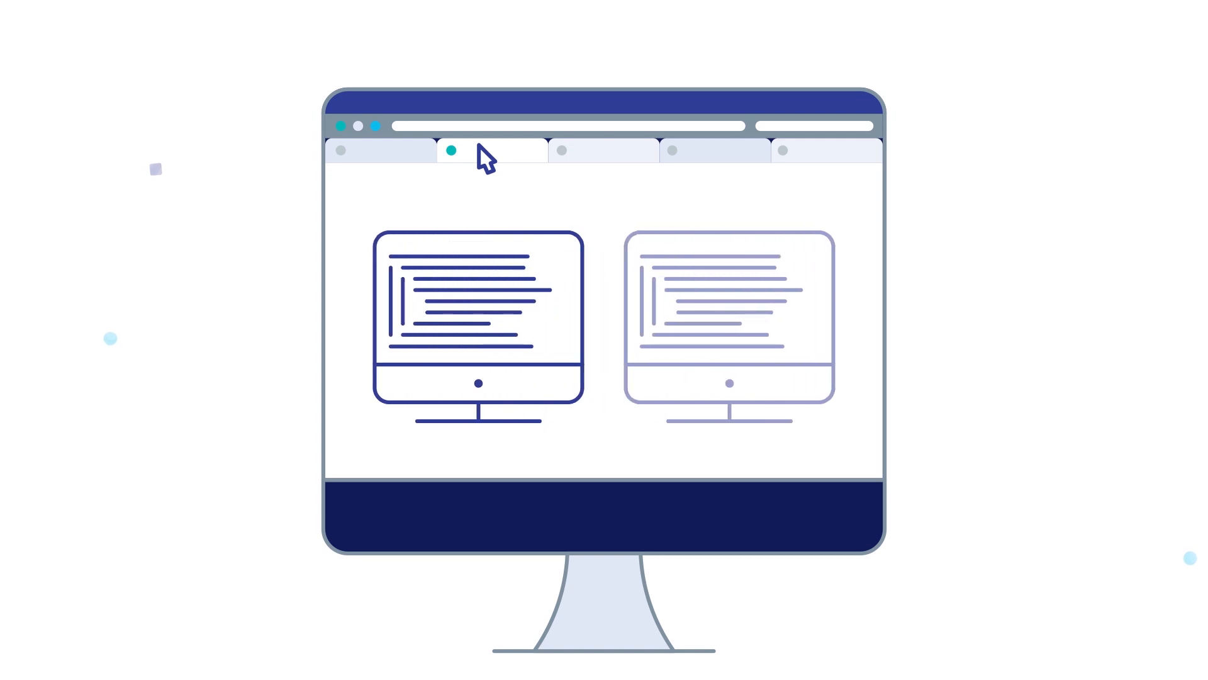
{"action": "left_click", "coordinate": [603, 150]}
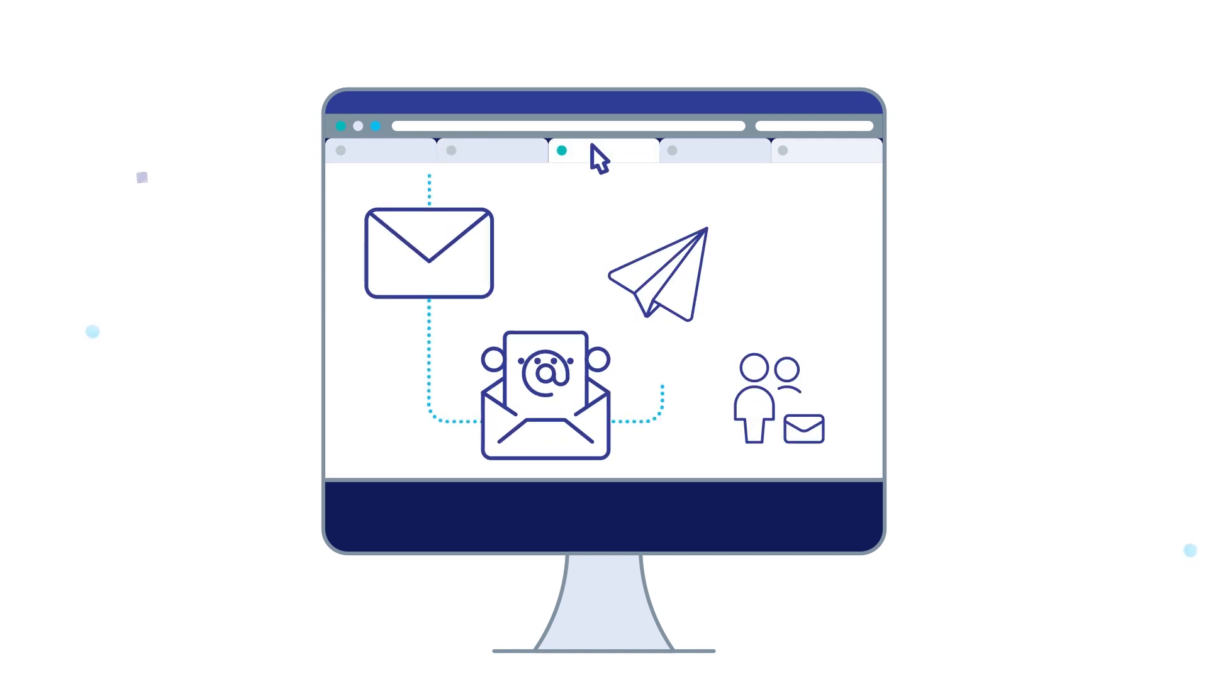